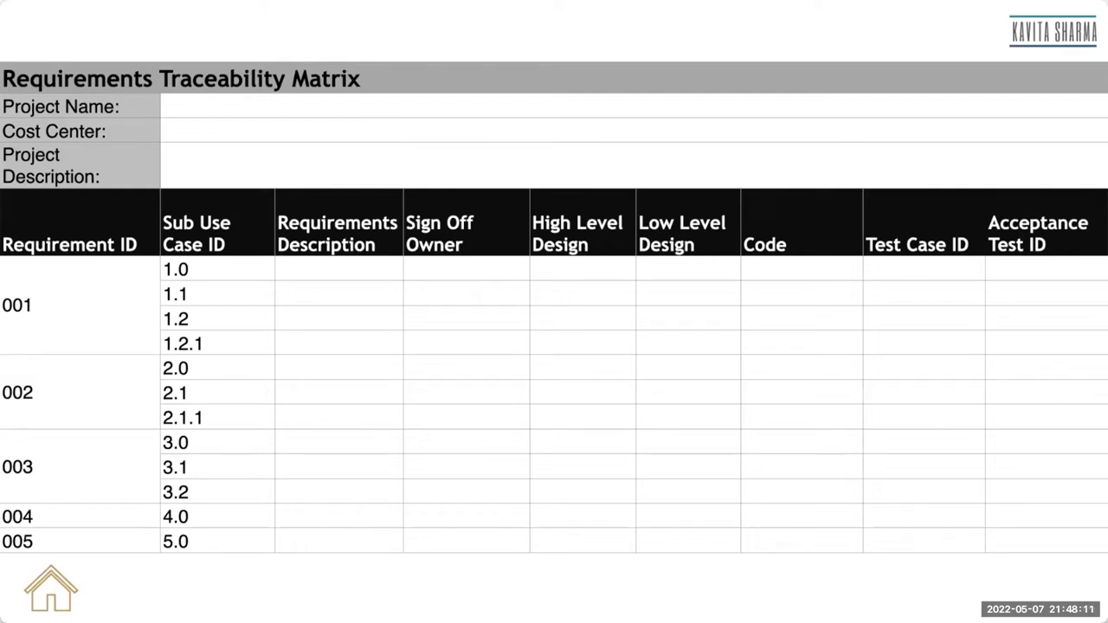
# Draw a blue line above the matrix title with circled dash lists at each end, linked by an arc
pyautogui.moveTo(424, 39); pyautogui.dragTo(918, 73)
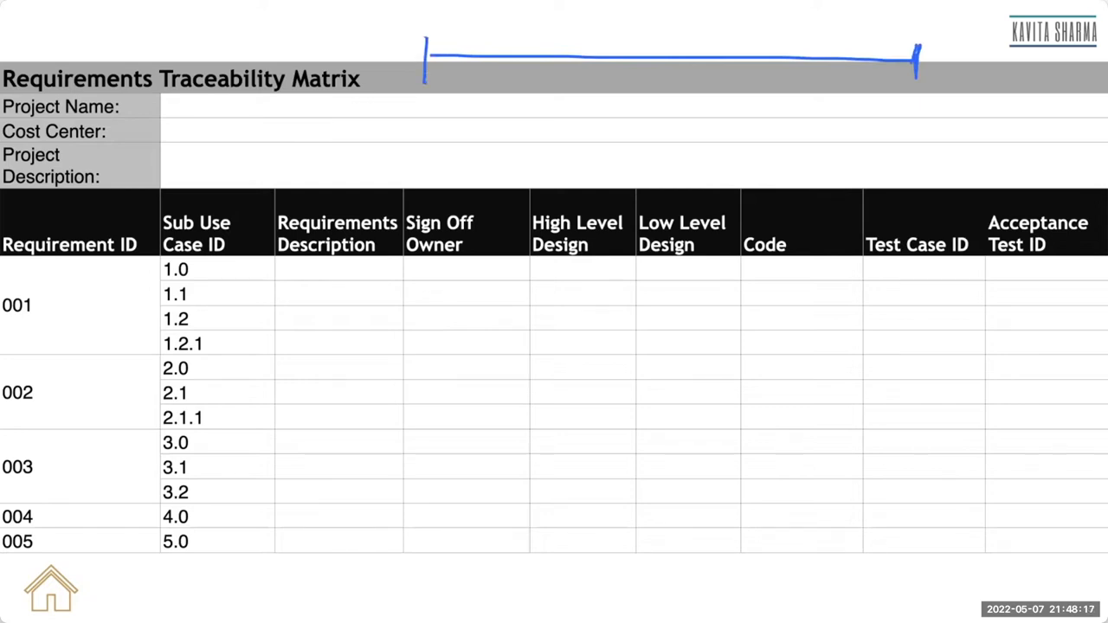
pyautogui.moveTo(450, 26); pyautogui.dragTo(493, 104)
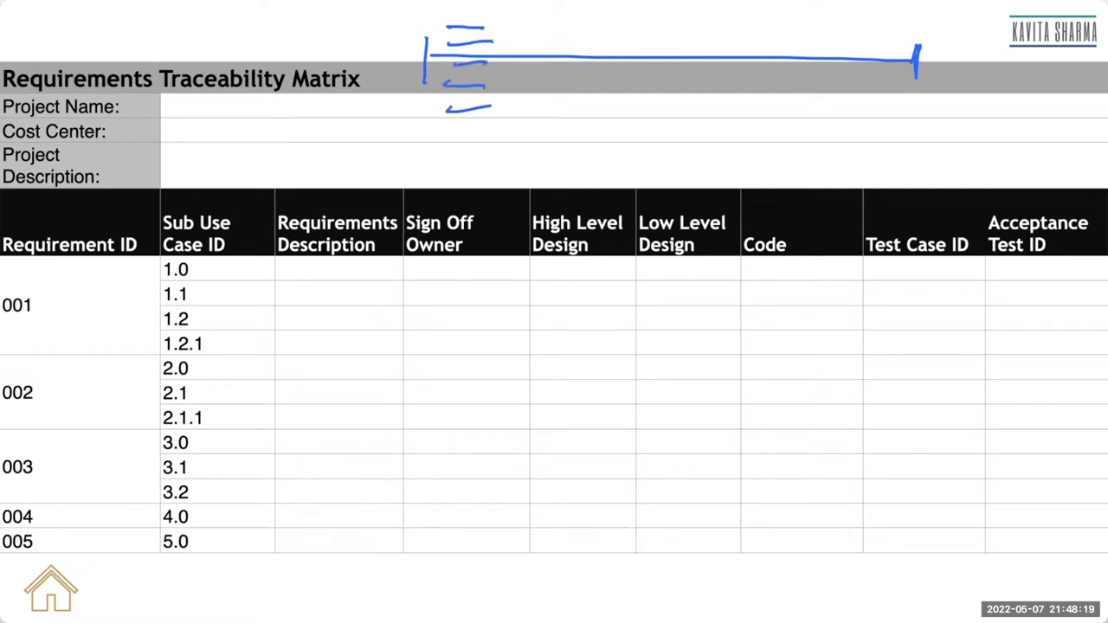
pyautogui.moveTo(503, 56); pyautogui.dragTo(922, 52)
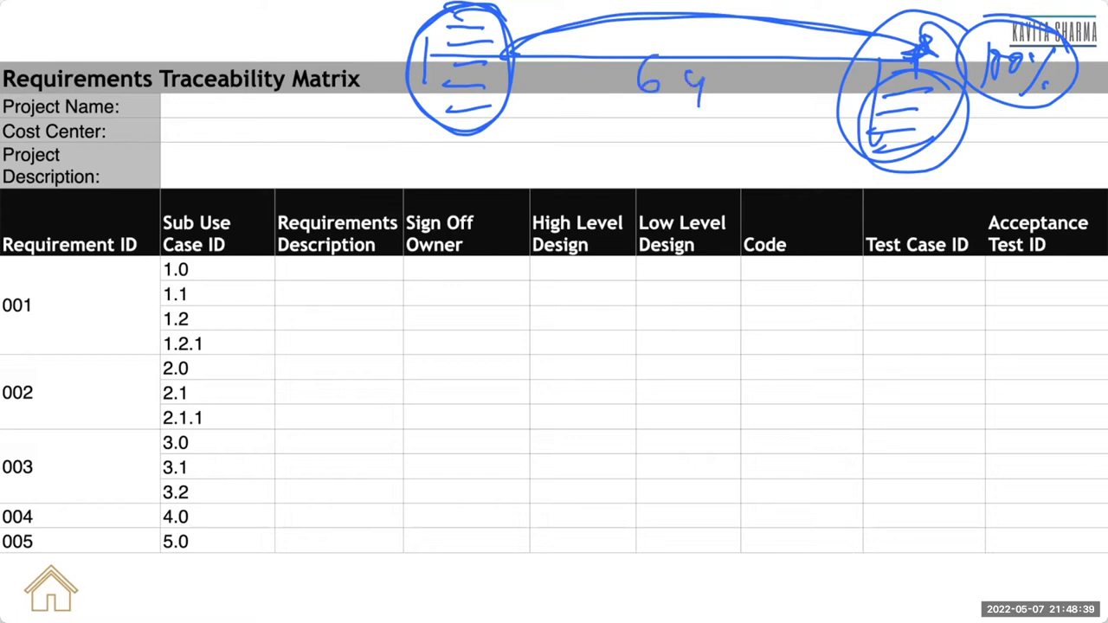
pyautogui.moveTo(701, 96); pyautogui.dragTo(775, 82)
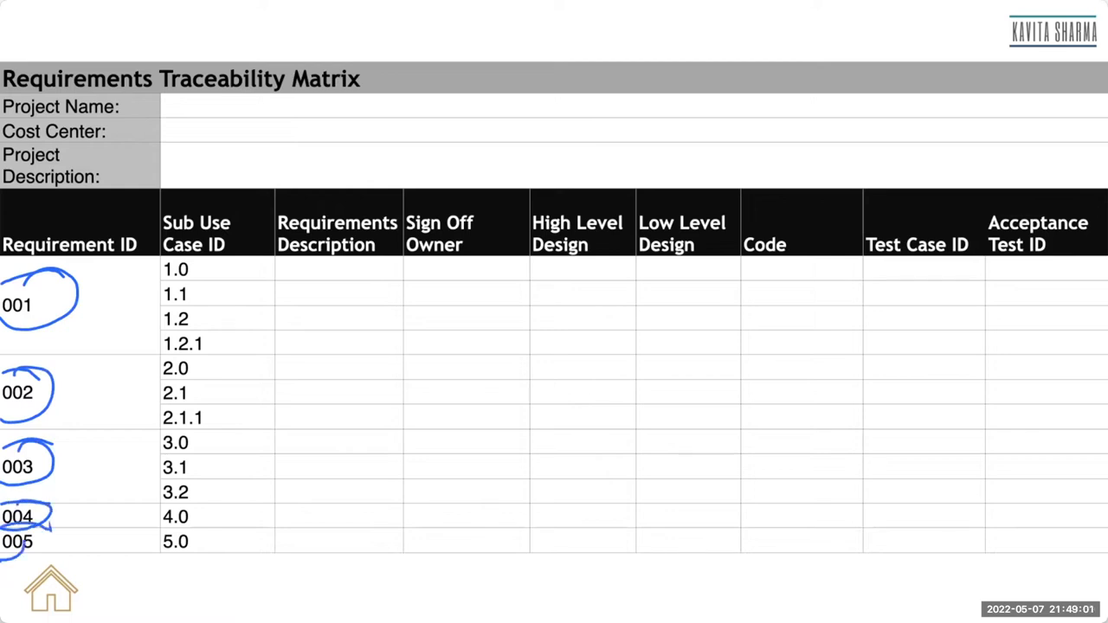
# Draw a vertical line down the Sub Use Case ID column and mark dashes beside the first sub use cases
pyautogui.moveTo(221, 265); pyautogui.dragTo(221, 537)
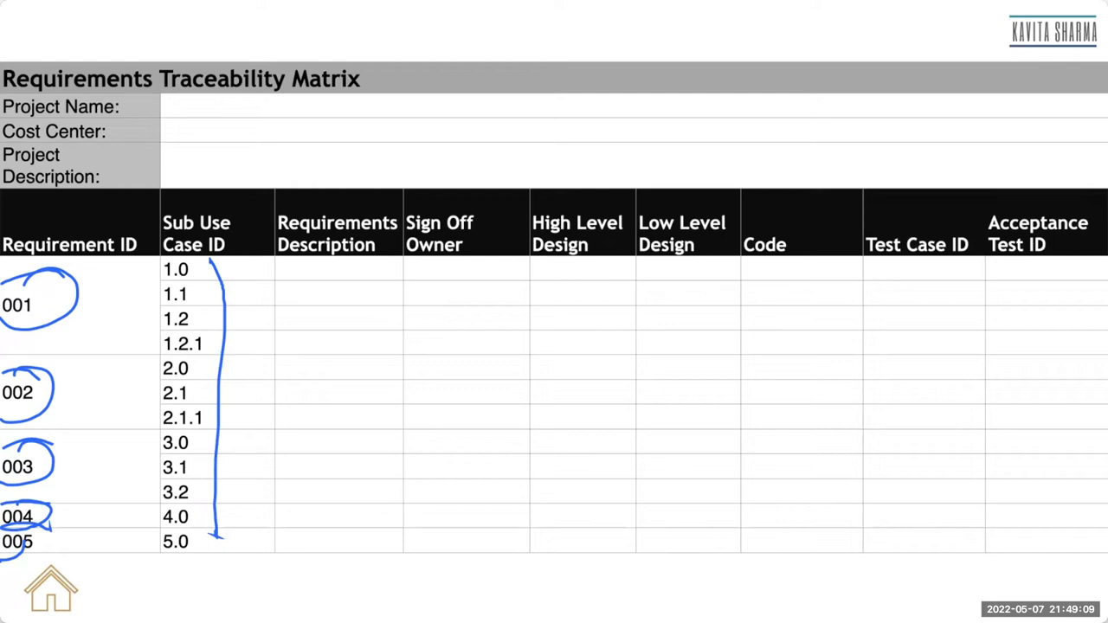
pyautogui.moveTo(307, 290); pyautogui.dragTo(342, 273)
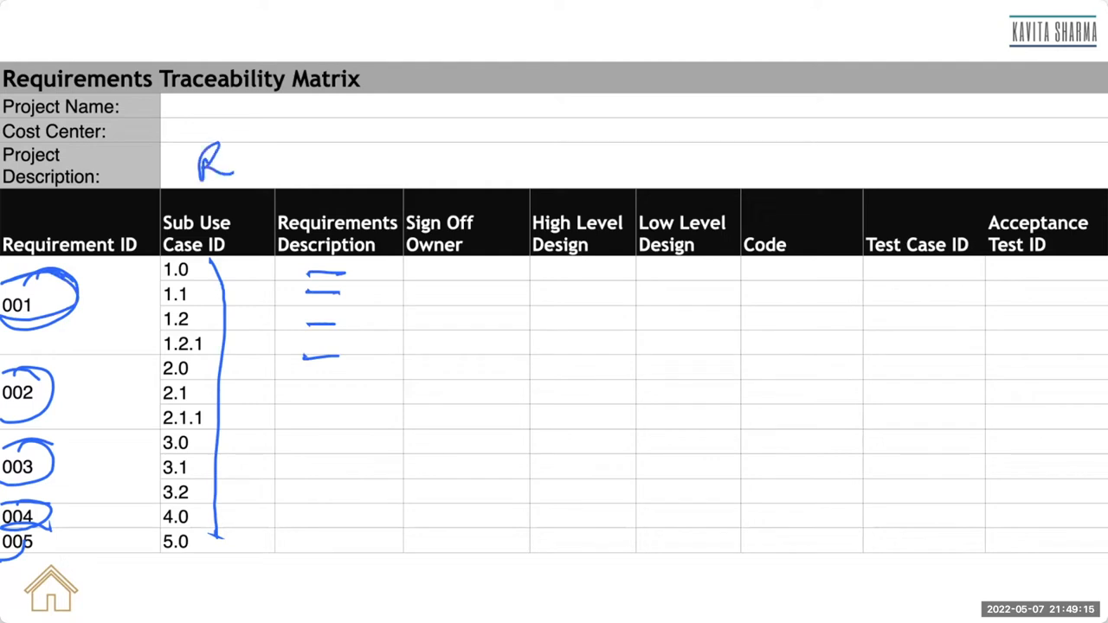
# Write 'Register' in Project Description, label the requirement dashes, and sketch a box above
pyautogui.moveTo(216, 164); pyautogui.dragTo(303, 169)
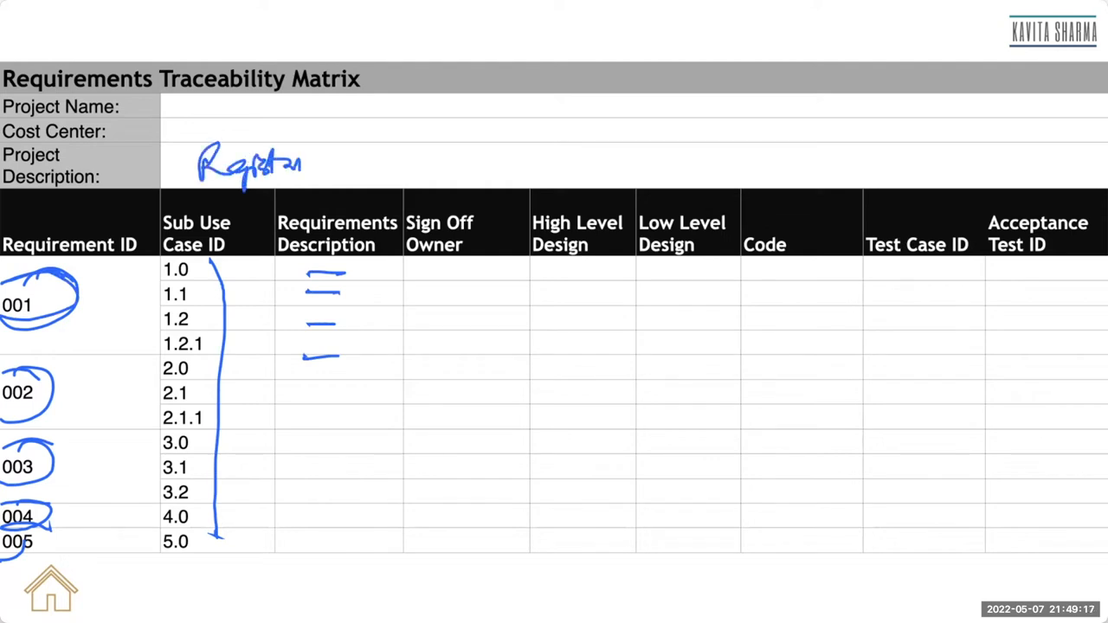
pyautogui.moveTo(615, 9); pyautogui.dragTo(823, 95)
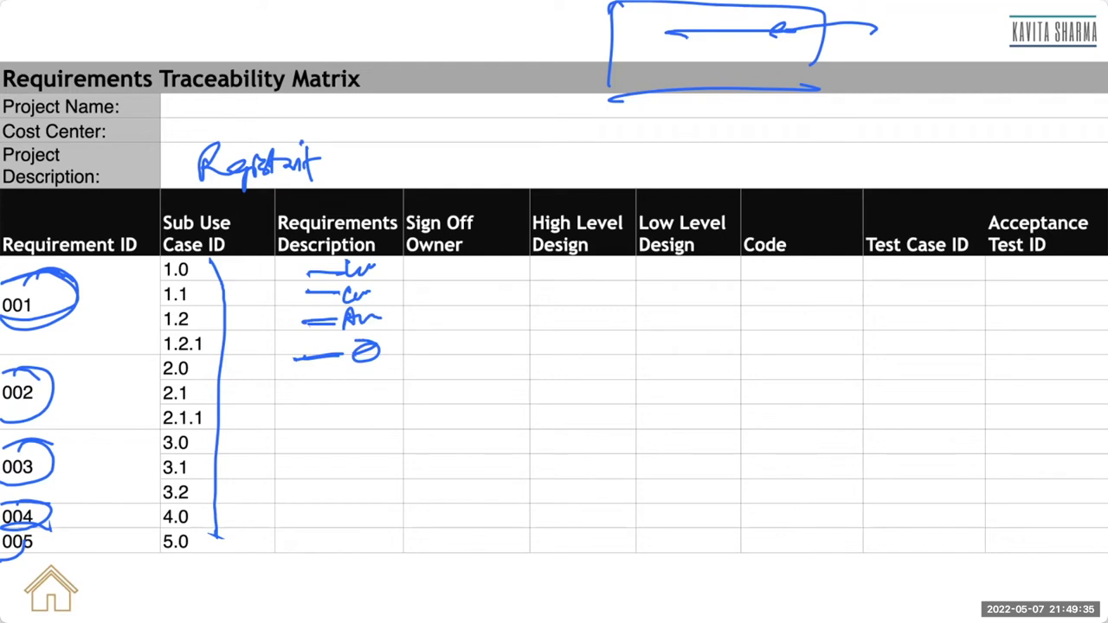
# Circle the Sign Off Owner header, then circle the description notes and add High Level Design dashes
pyautogui.moveTo(411, 208); pyautogui.dragTo(485, 251)
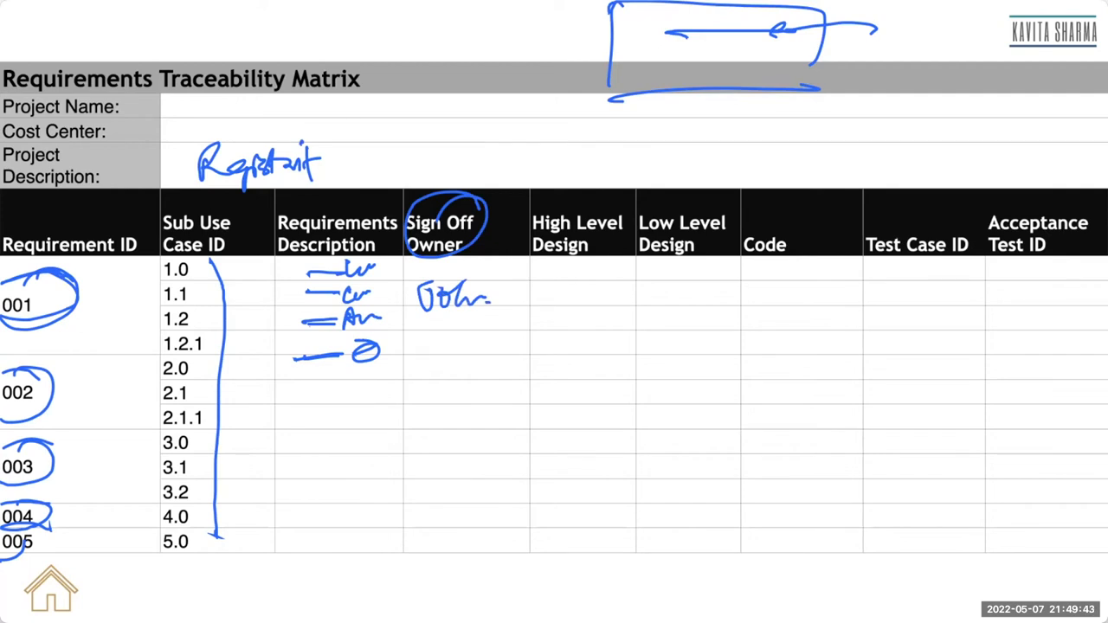
pyautogui.moveTo(563, 285); pyautogui.dragTo(594, 329)
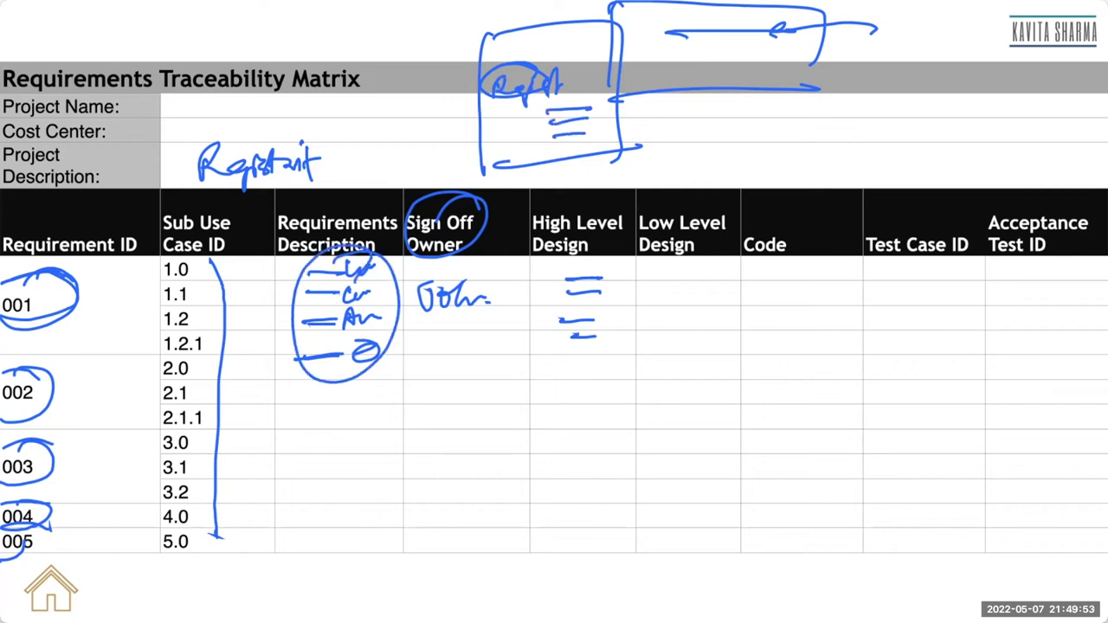
# Draw arrows from the top box to the notes and from High Level to Low Level Design, with an oval
pyautogui.moveTo(372, 268); pyautogui.dragTo(489, 122)
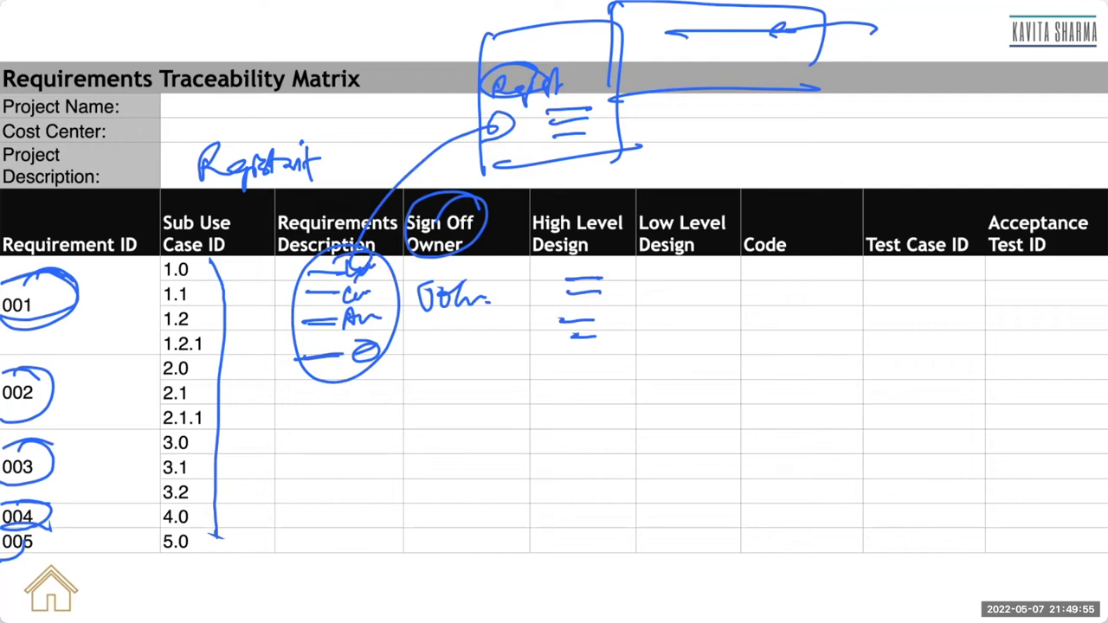
pyautogui.moveTo(607, 156); pyautogui.dragTo(693, 277)
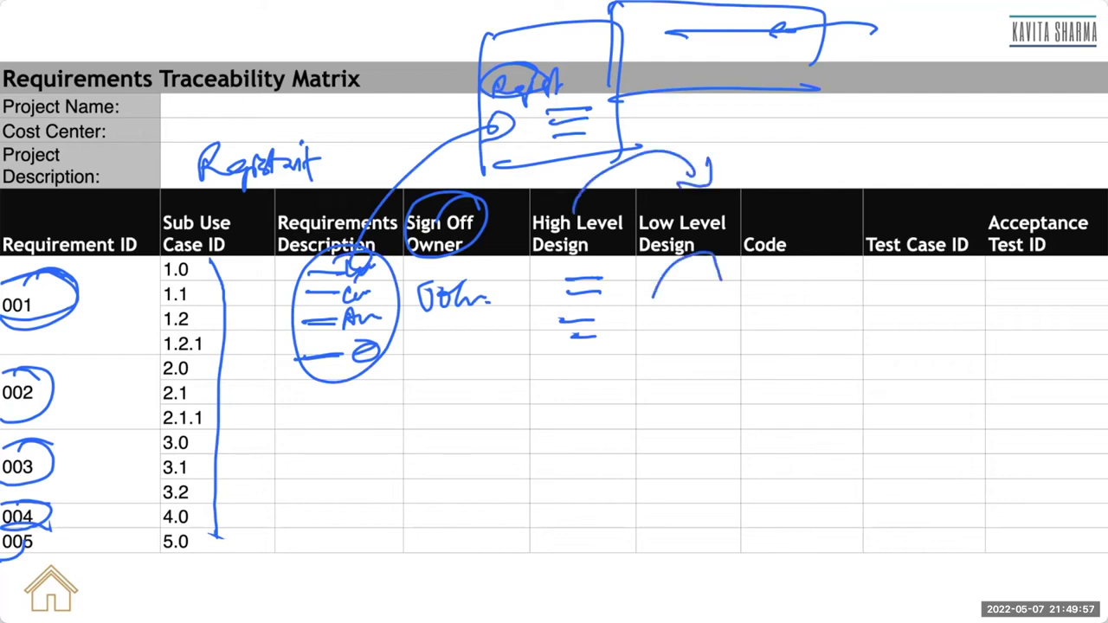
pyautogui.moveTo(684, 269); pyautogui.dragTo(684, 450)
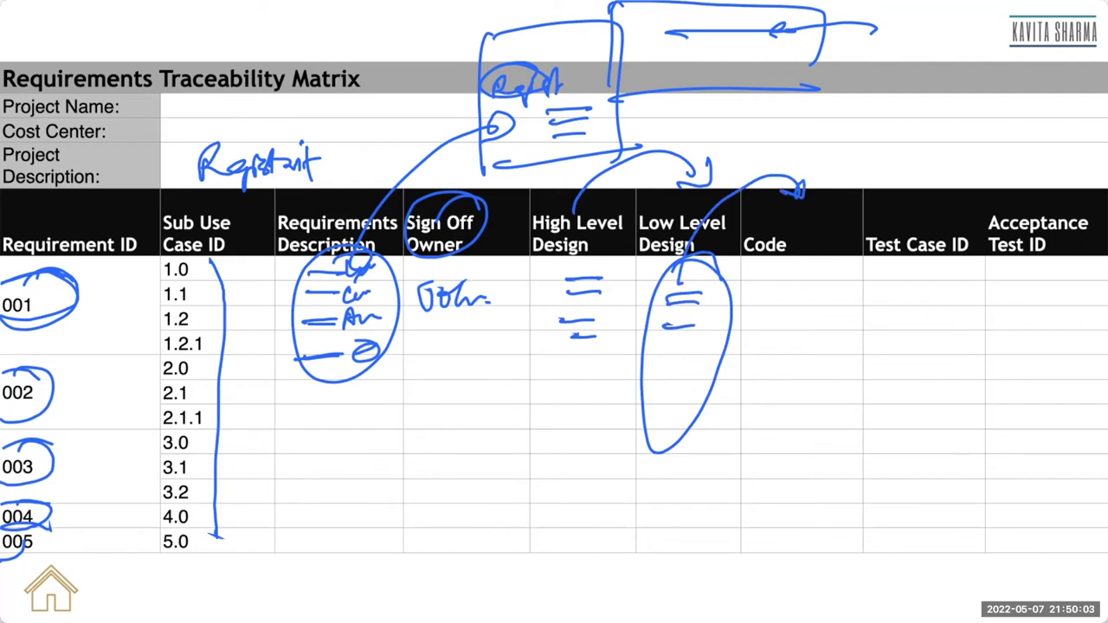
pyautogui.moveTo(684, 277); pyautogui.dragTo(684, 312)
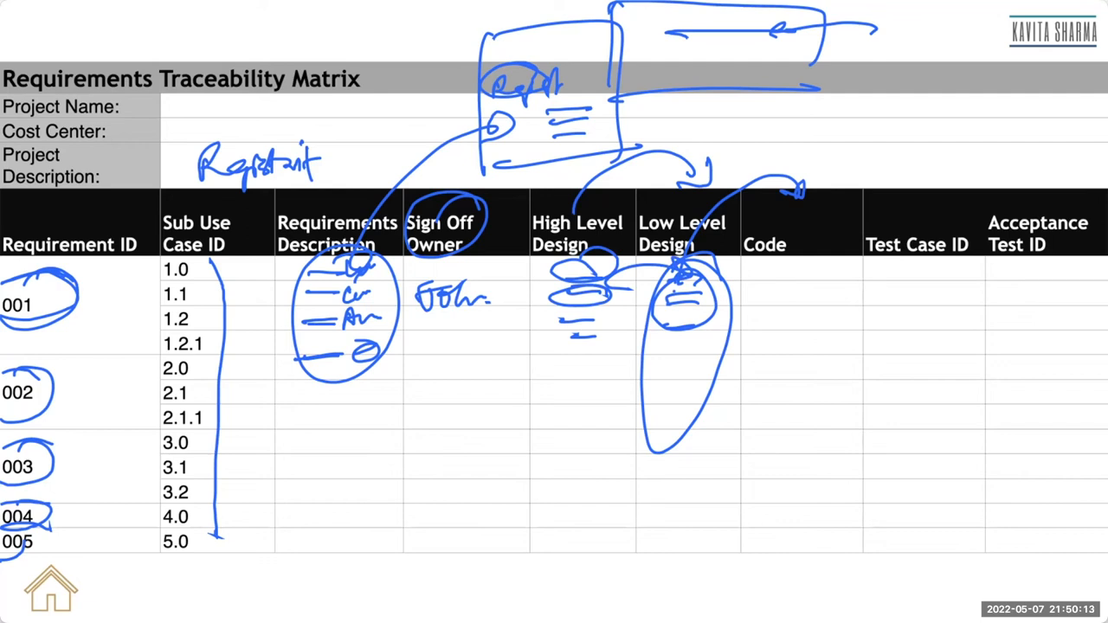
# Arc across the headers to Test Case ID, write test notes with an upward arrow, and oval Acceptance Test ID
pyautogui.moveTo(775, 281); pyautogui.dragTo(801, 277)
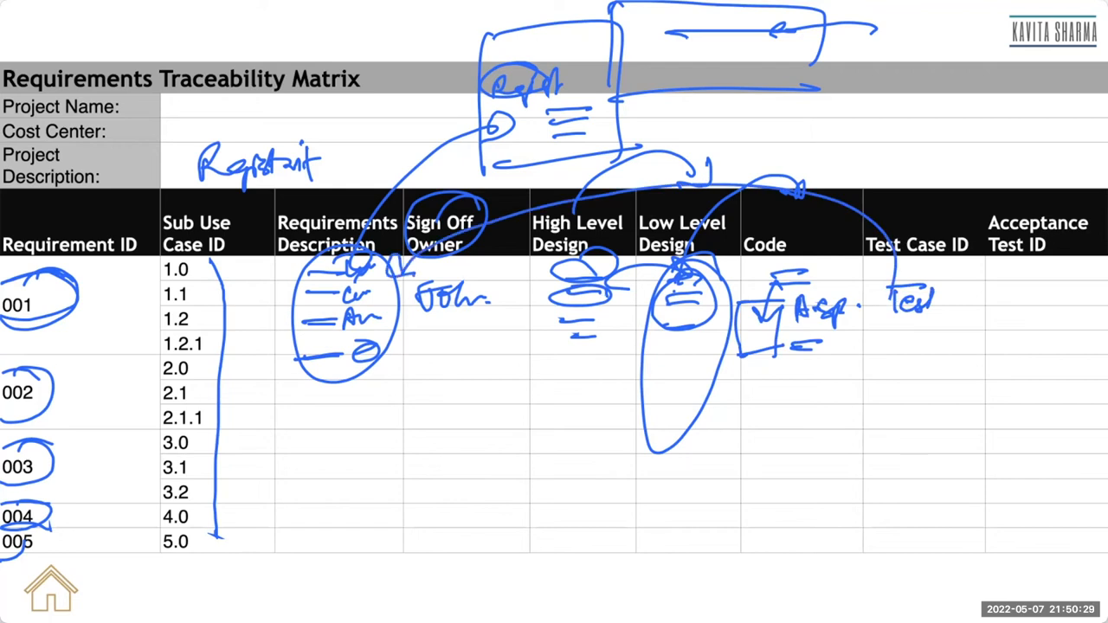
pyautogui.moveTo(943, 295); pyautogui.dragTo(970, 337)
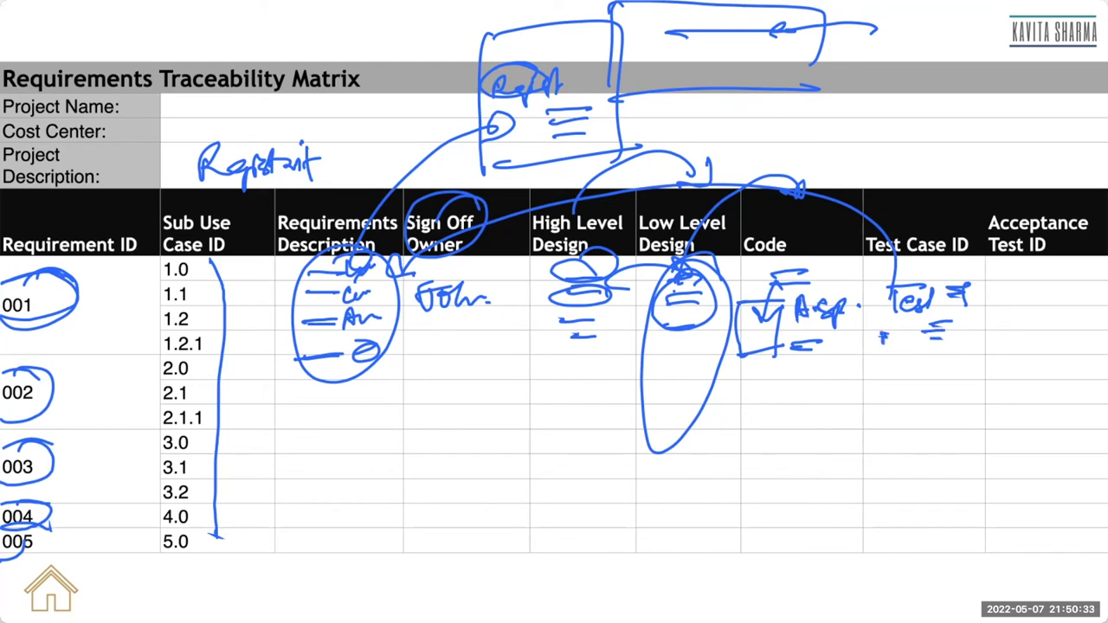
pyautogui.moveTo(883, 346); pyautogui.dragTo(918, 398)
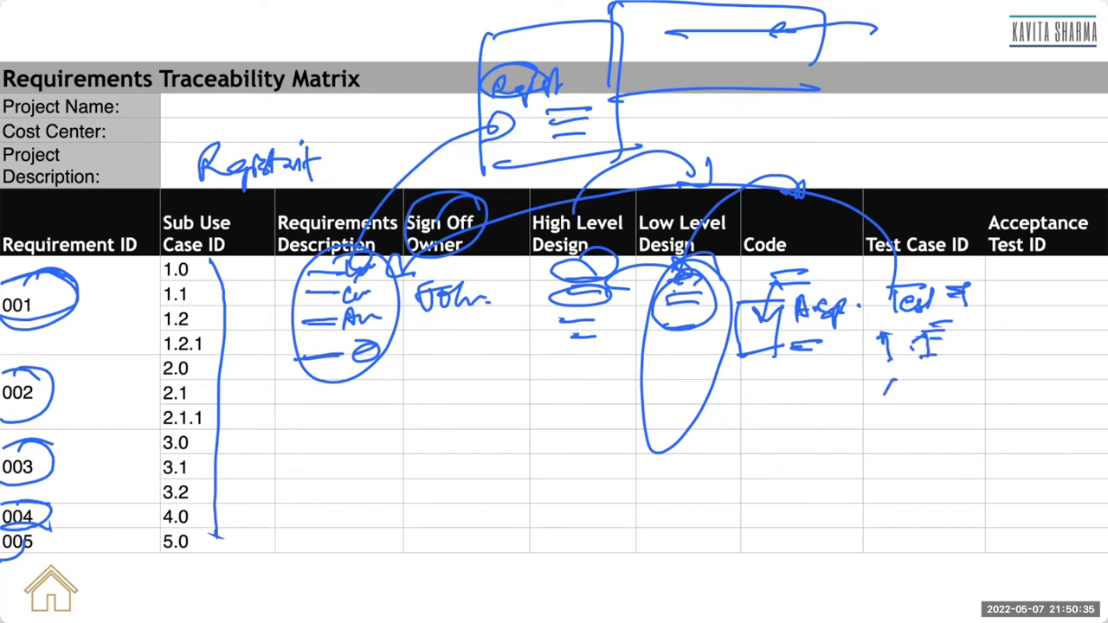
pyautogui.moveTo(1005, 285); pyautogui.dragTo(1082, 312)
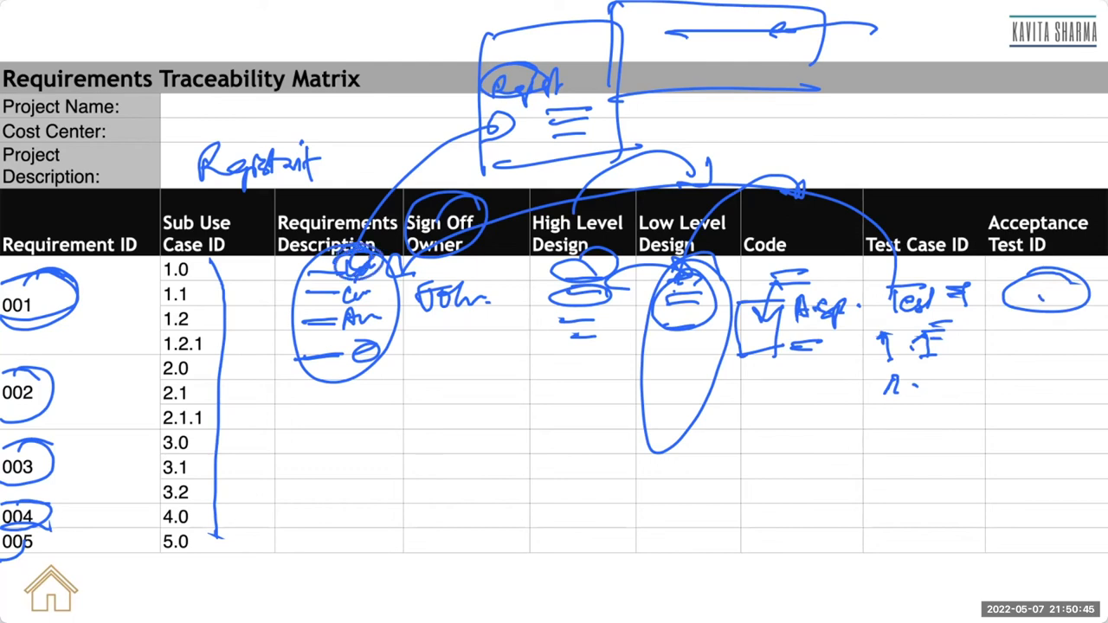
# Put a check mark inside the Acceptance Test ID oval and add dash lines beneath it
pyautogui.moveTo(1022, 285); pyautogui.dragTo(1074, 338)
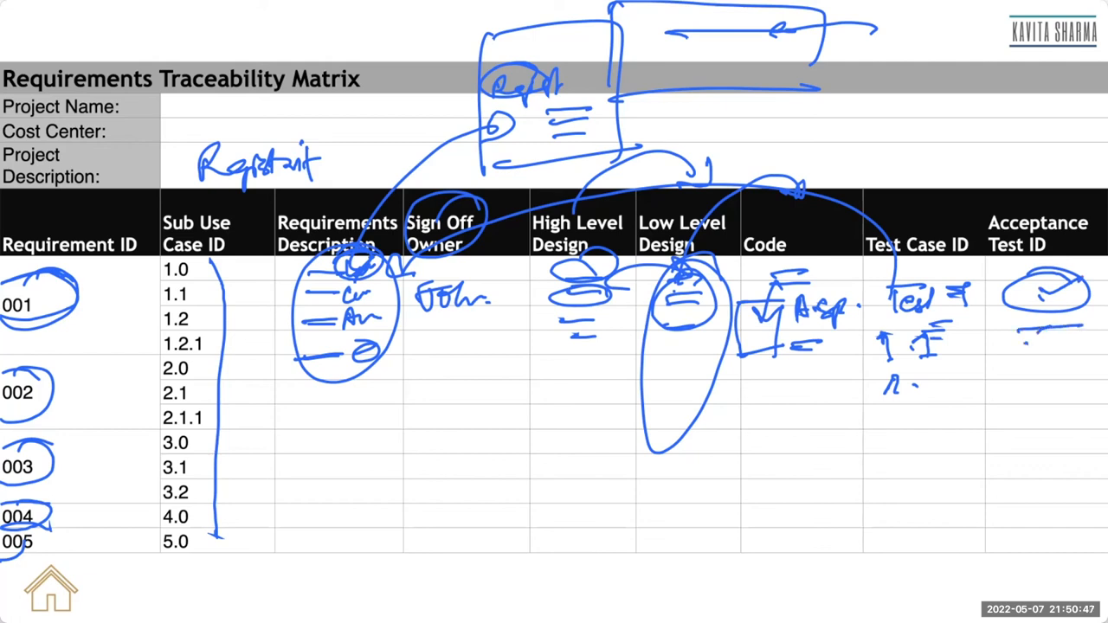
pyautogui.moveTo(1022, 325); pyautogui.dragTo(1073, 338)
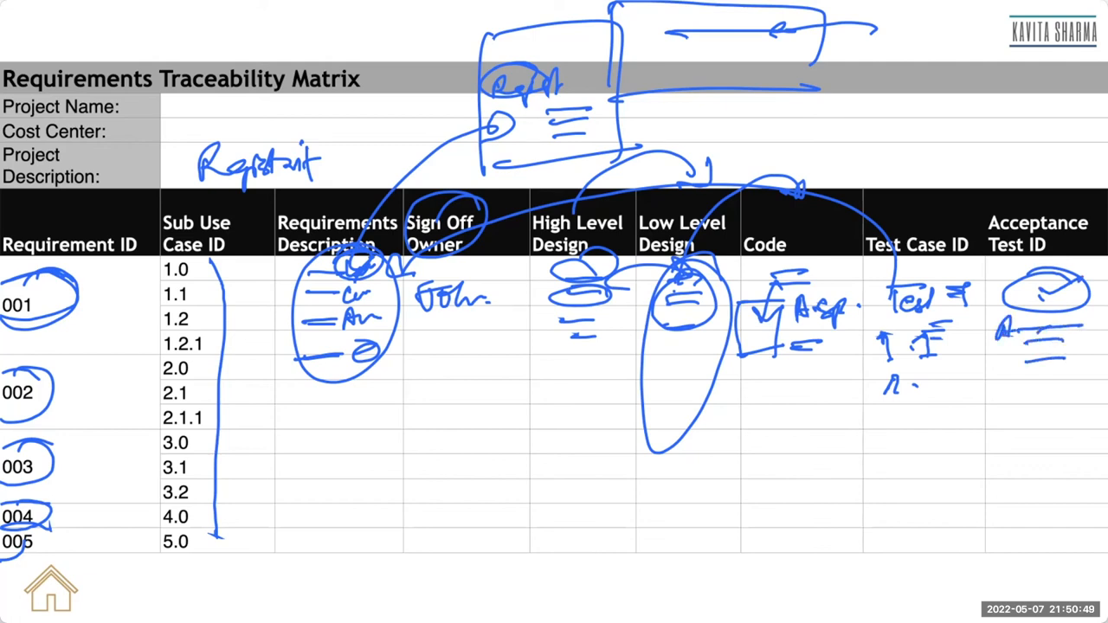